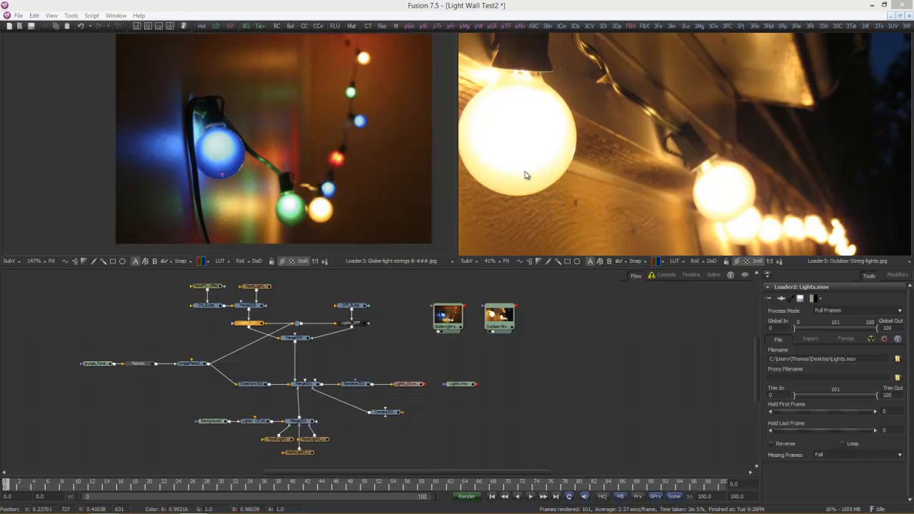
mouse_move(515, 160)
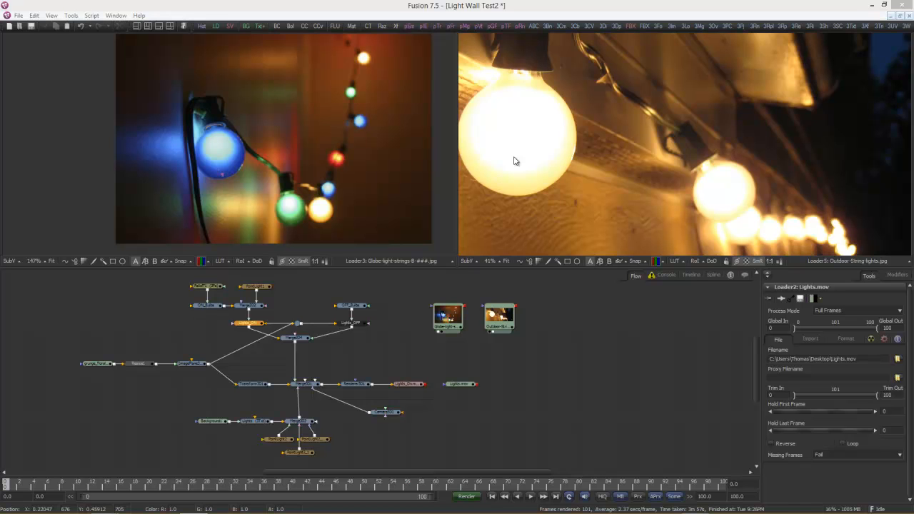
mouse_move(372, 220)
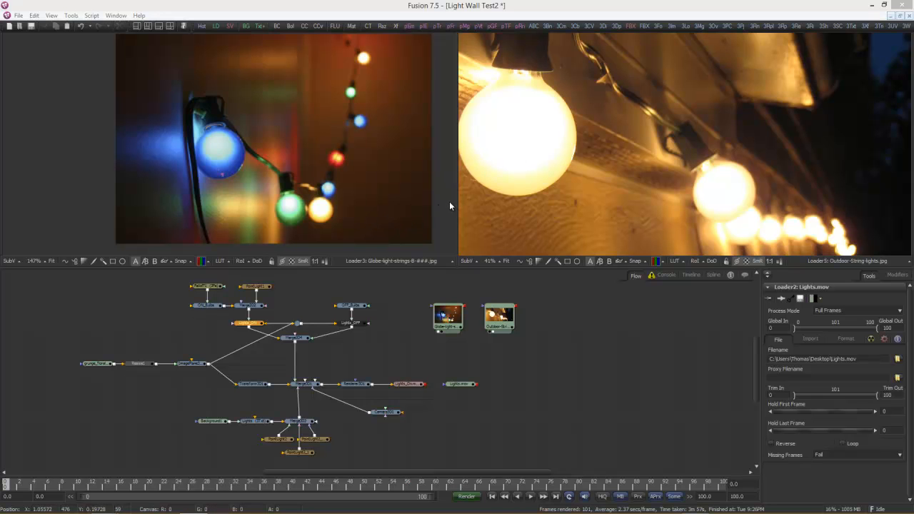
mouse_move(384, 199)
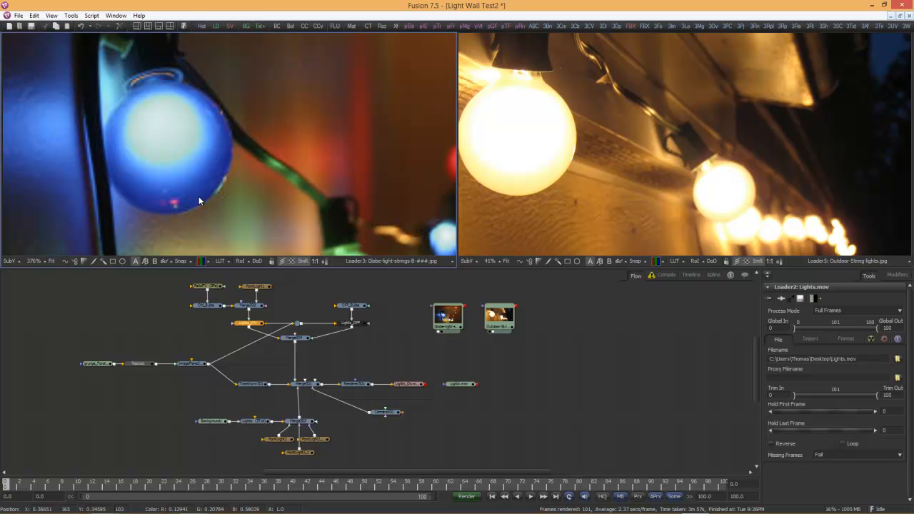
mouse_move(180, 186)
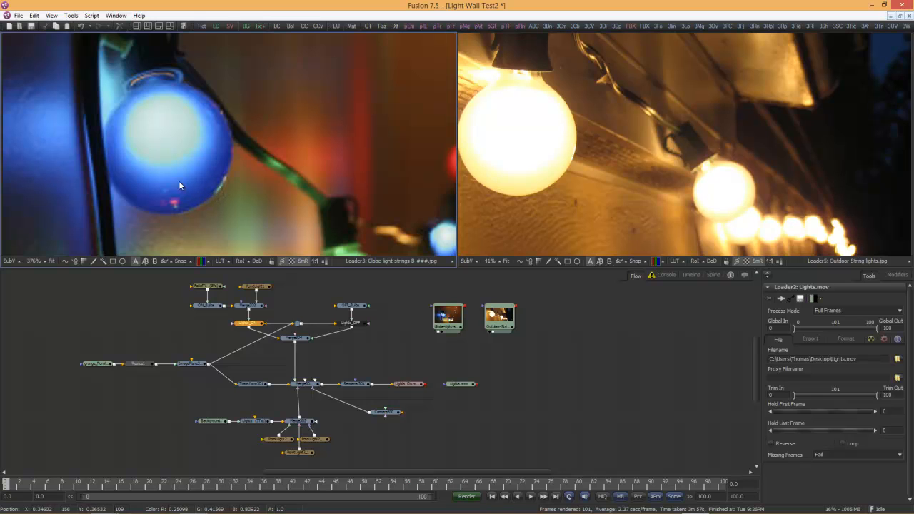
mouse_move(167, 191)
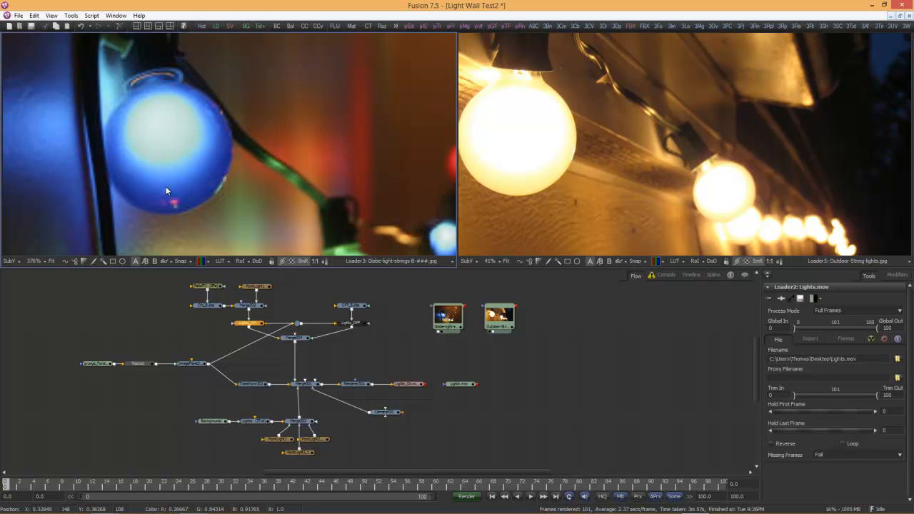
mouse_move(168, 175)
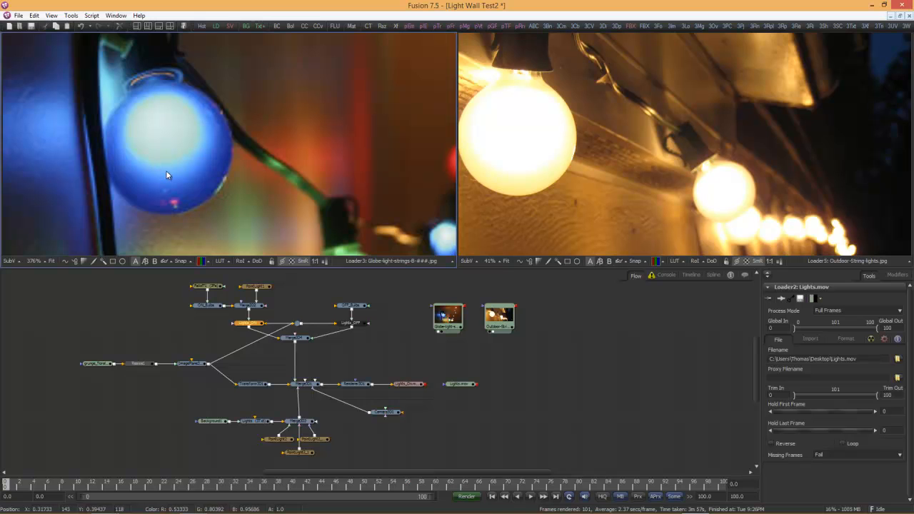
mouse_move(196, 209)
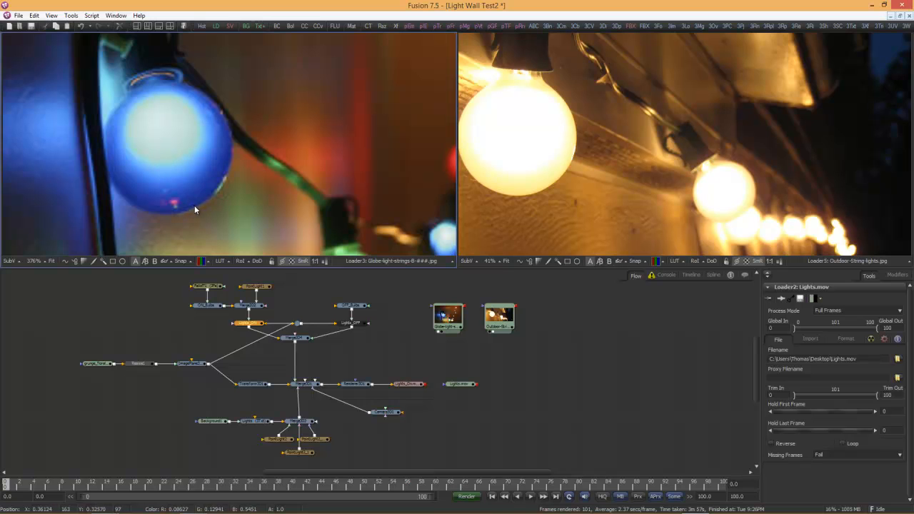
mouse_move(229, 146)
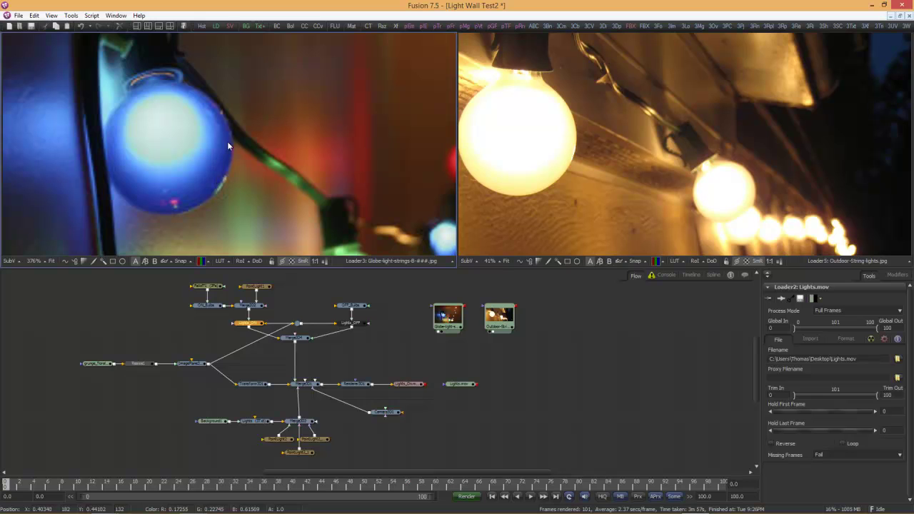
mouse_move(196, 203)
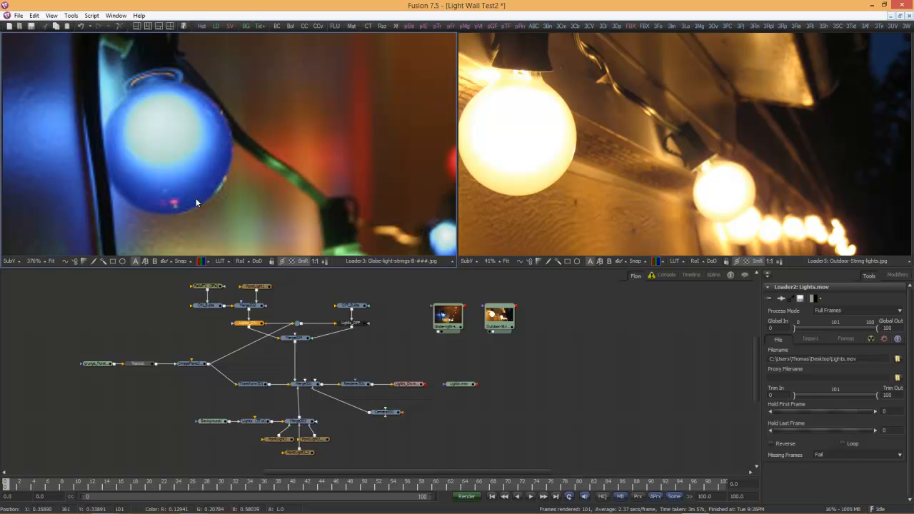
mouse_move(180, 177)
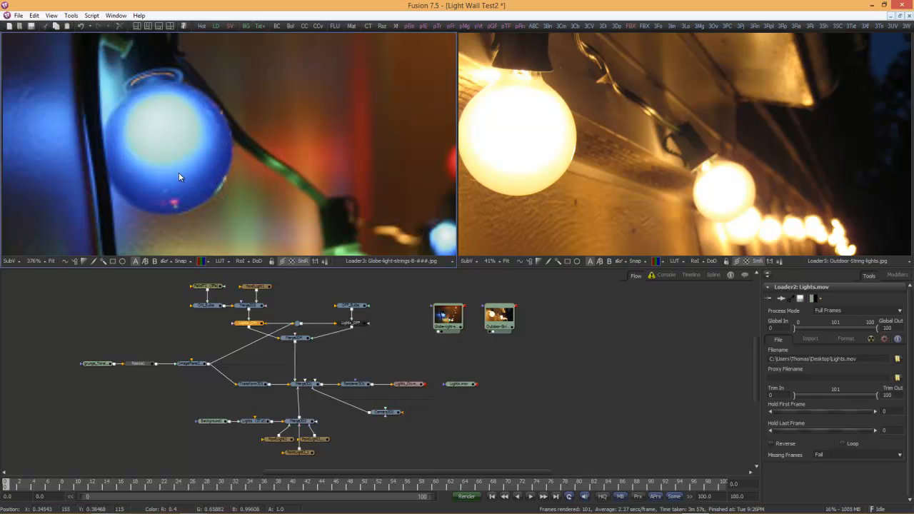
mouse_move(180, 161)
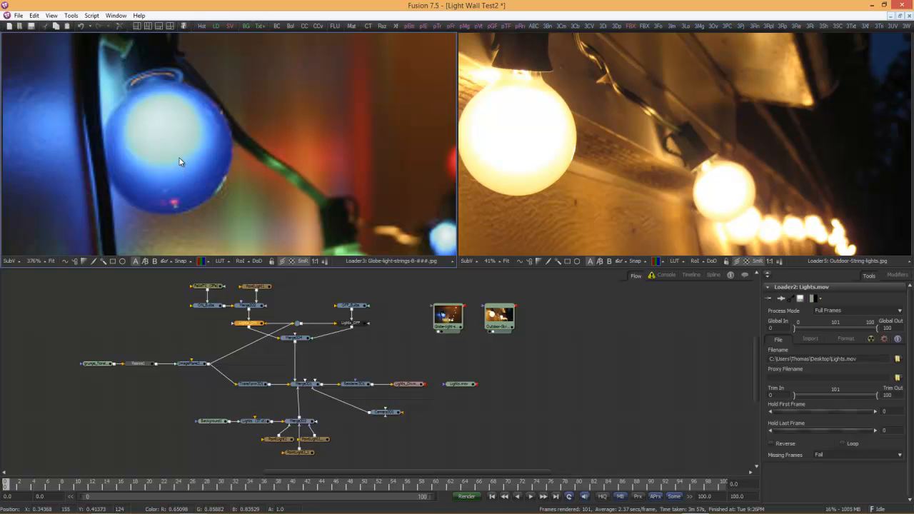
mouse_move(222, 163)
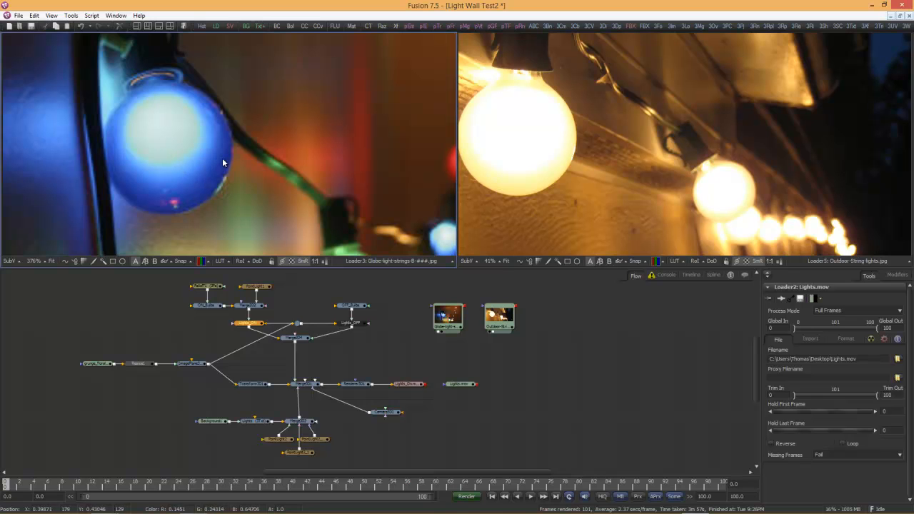
mouse_move(172, 182)
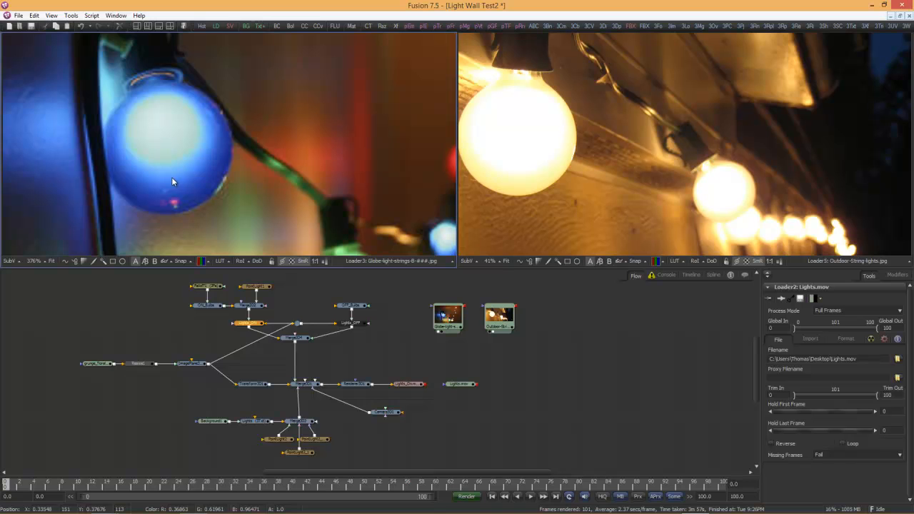
mouse_move(197, 119)
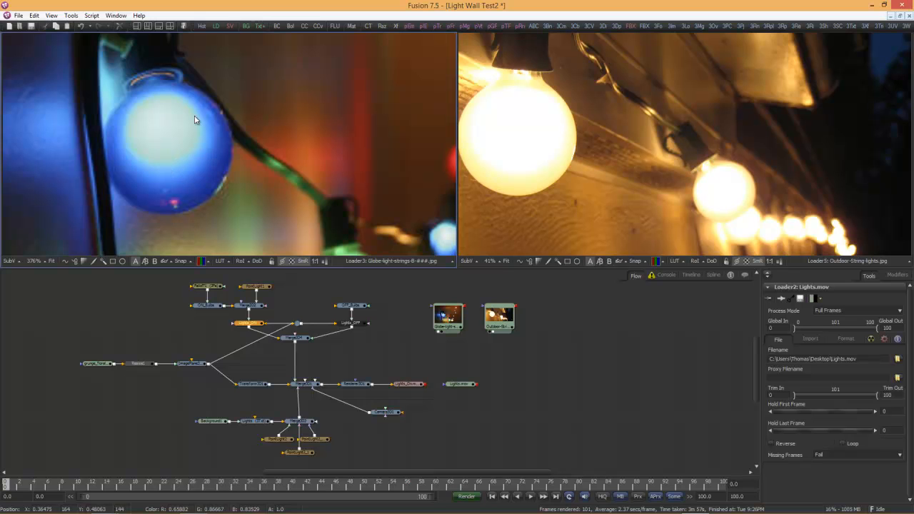
mouse_move(172, 144)
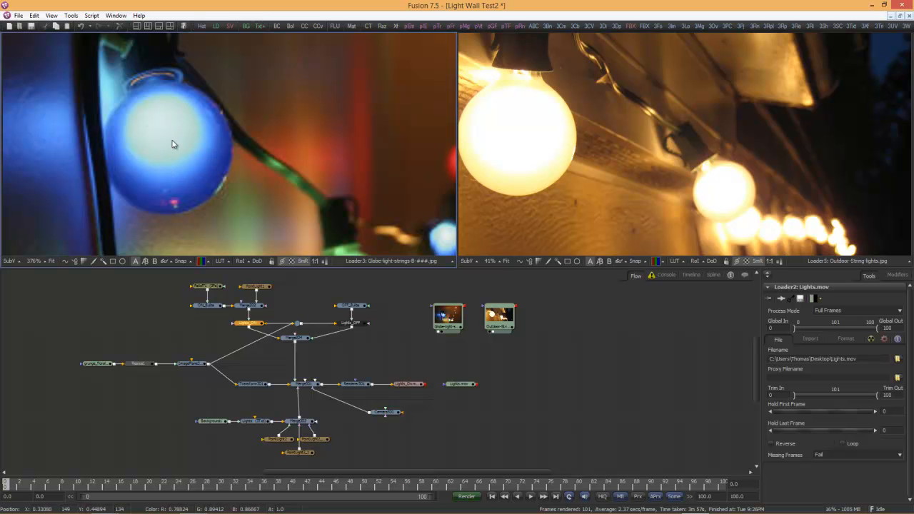
mouse_move(170, 147)
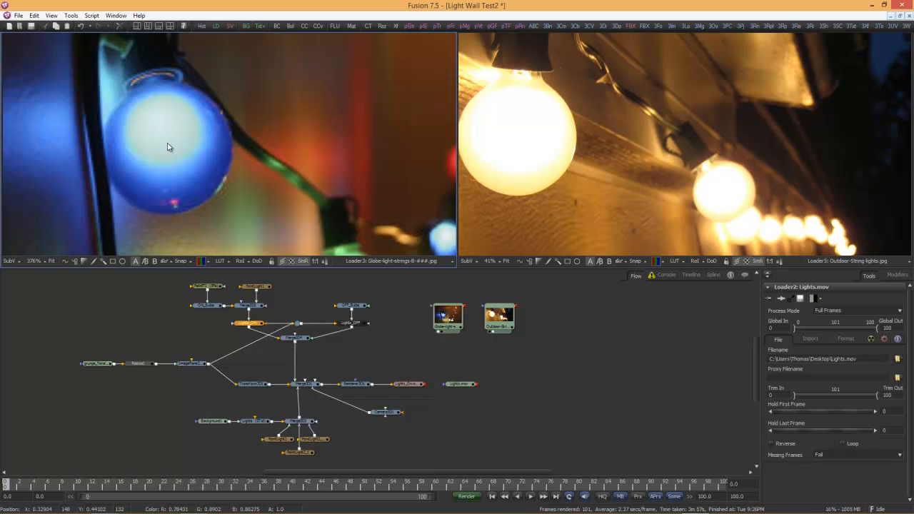
mouse_move(171, 152)
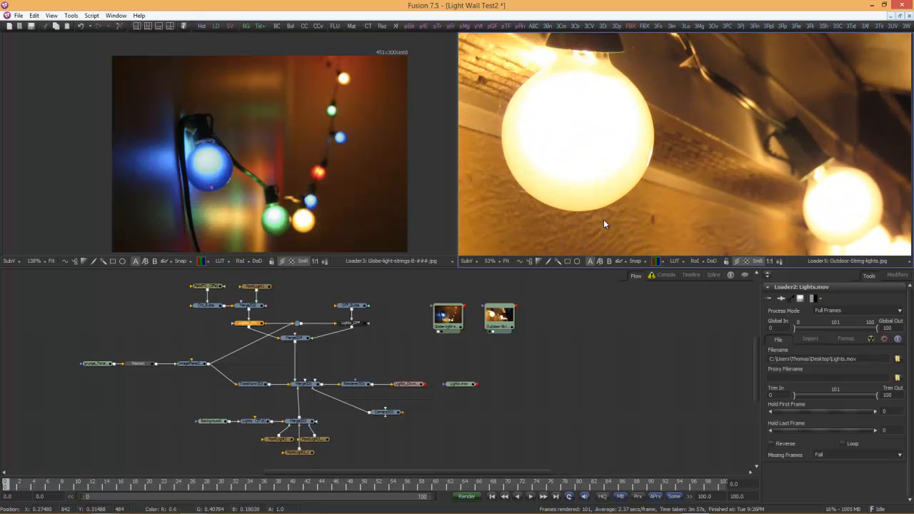
mouse_move(513, 176)
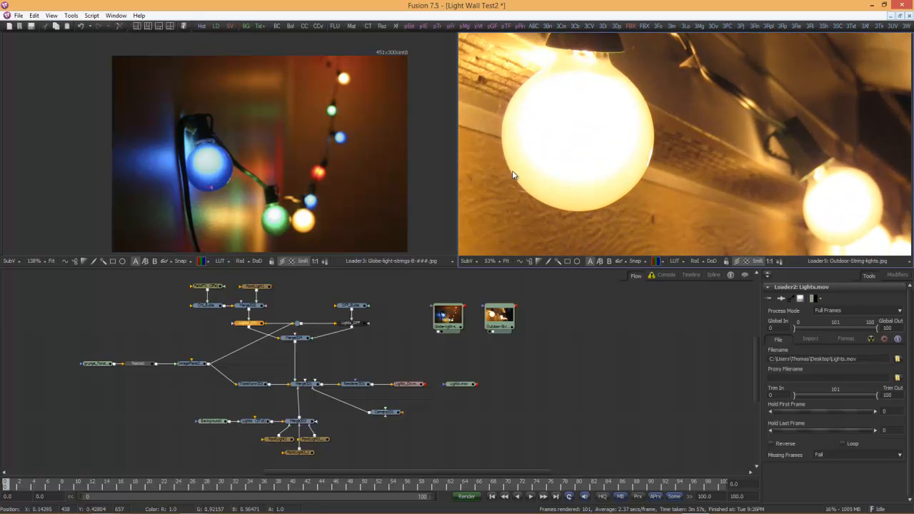
mouse_move(539, 205)
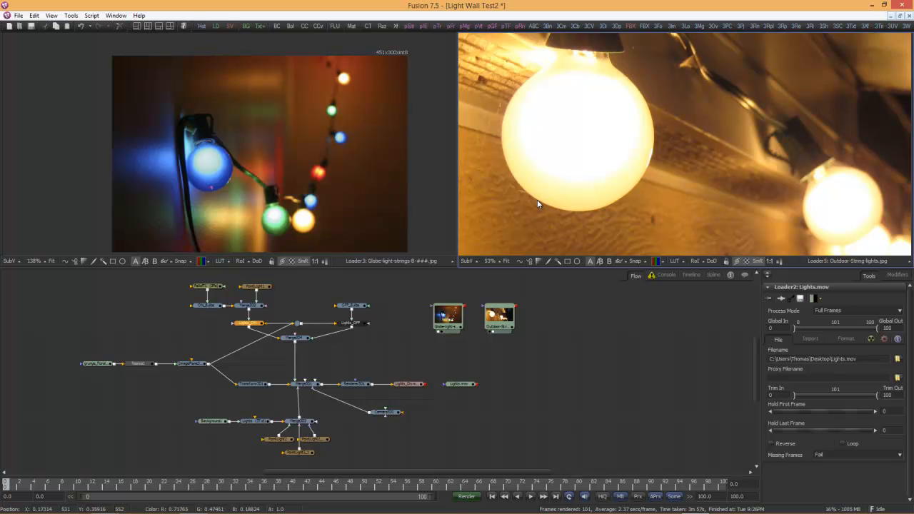
mouse_move(543, 207)
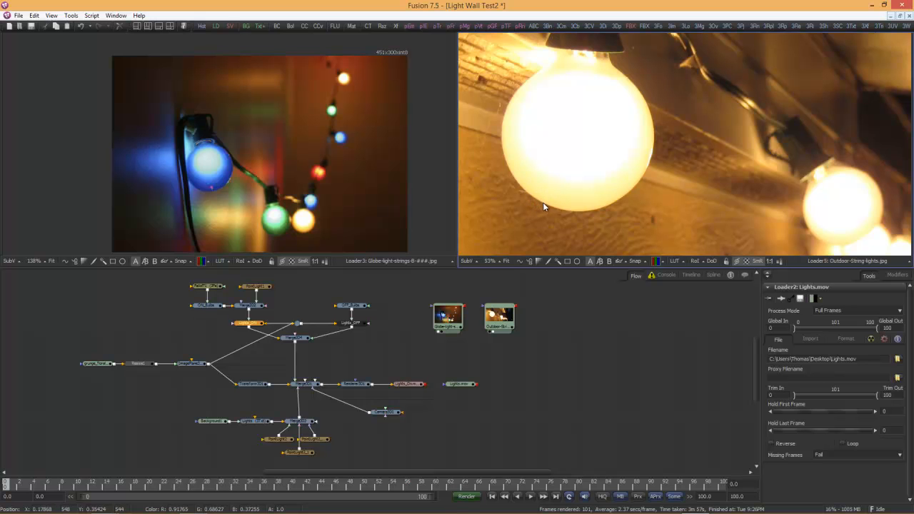
mouse_move(541, 206)
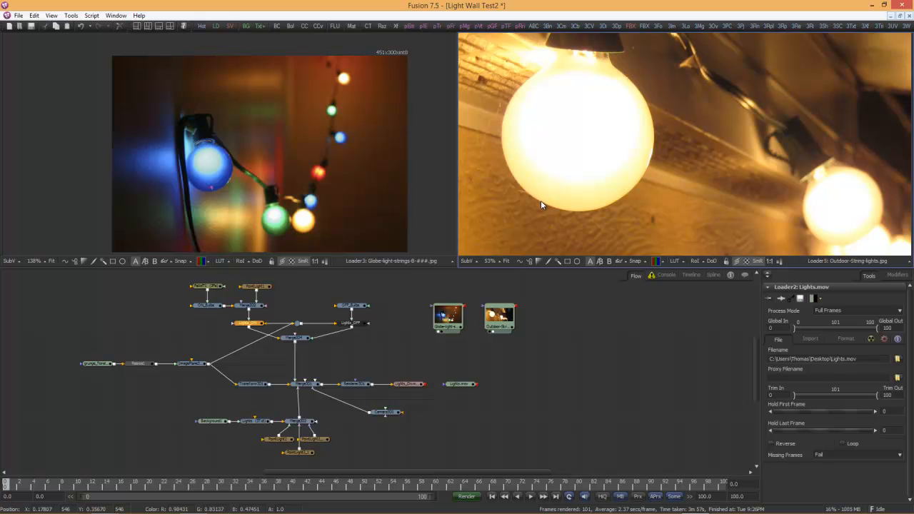
mouse_move(557, 216)
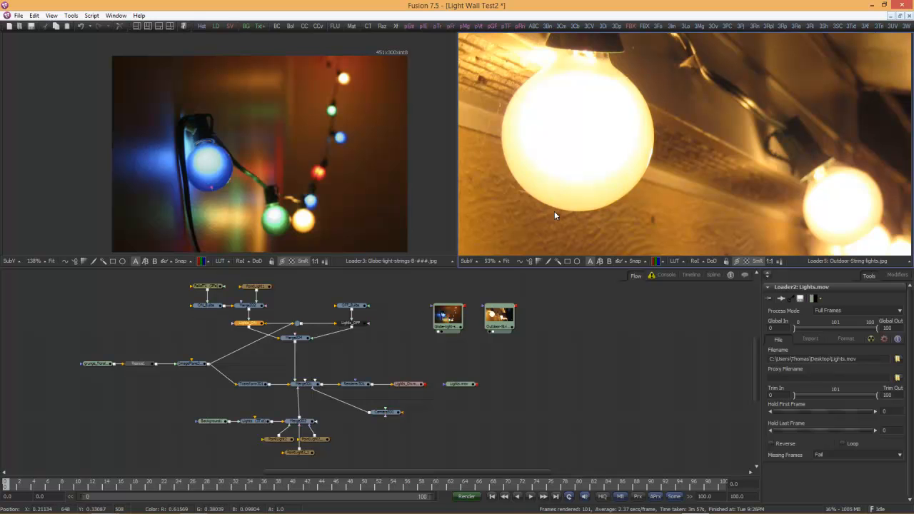
mouse_move(544, 206)
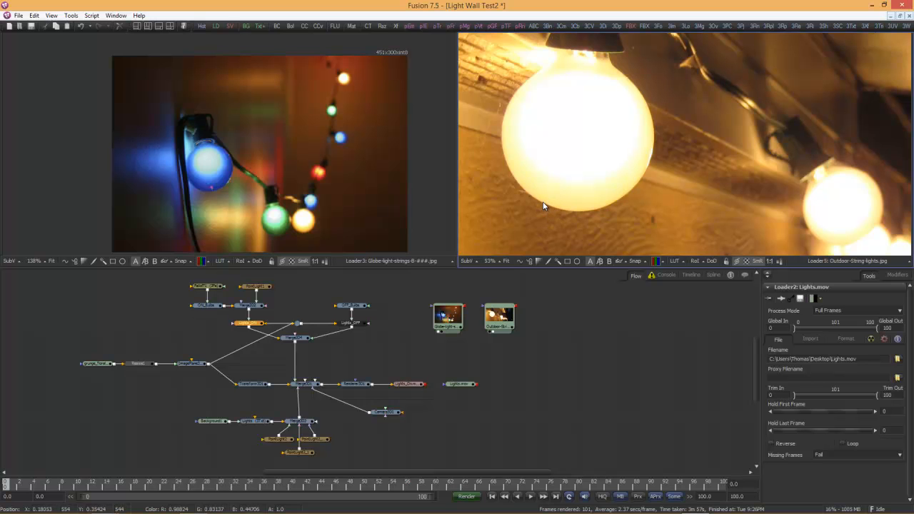
mouse_move(561, 197)
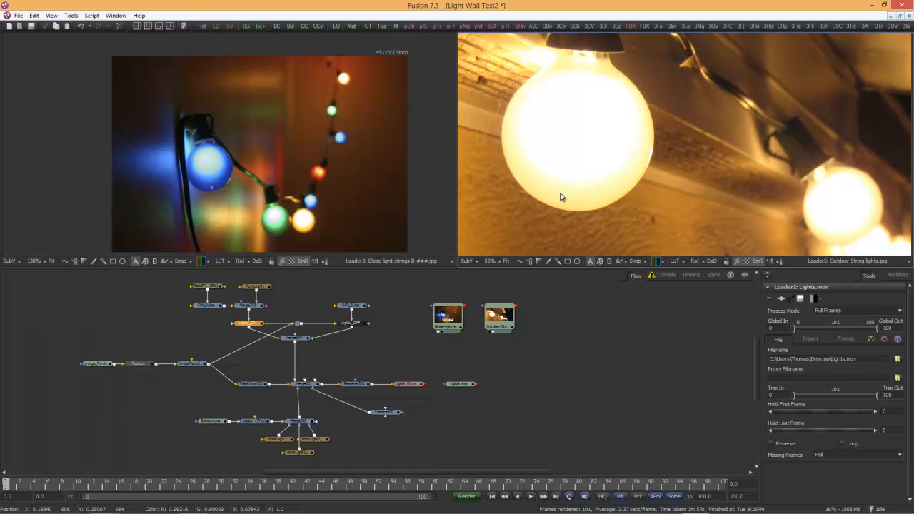
mouse_move(578, 136)
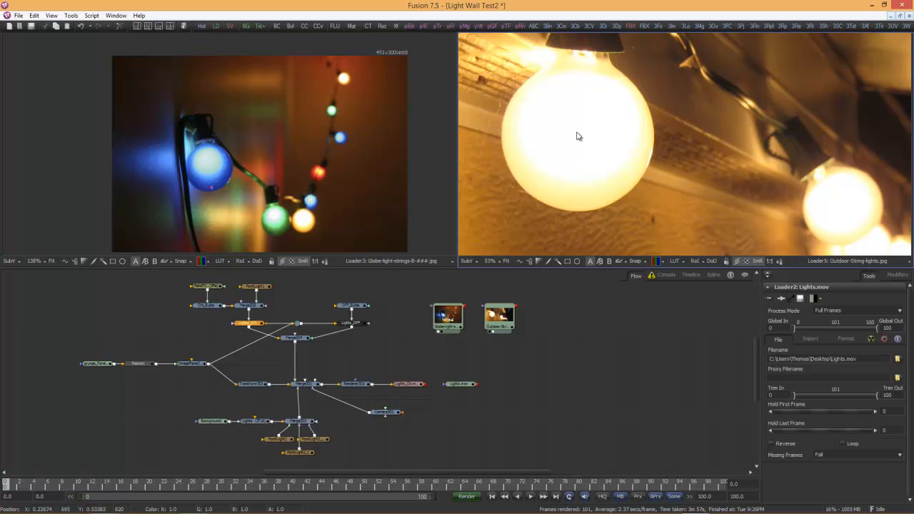
mouse_move(580, 140)
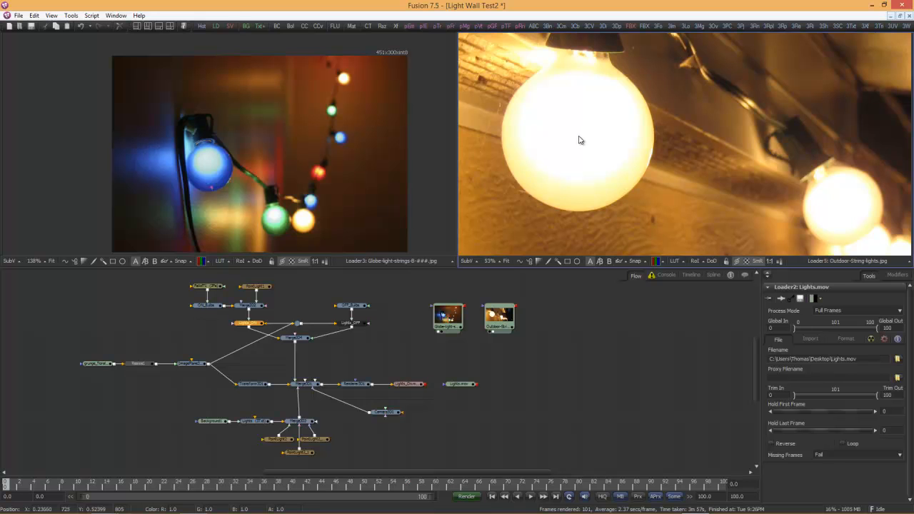
mouse_move(634, 134)
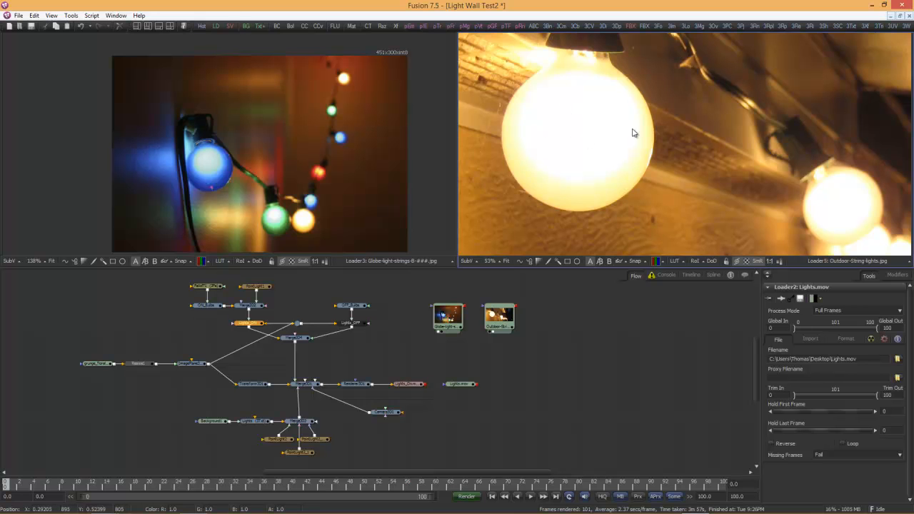
mouse_move(589, 160)
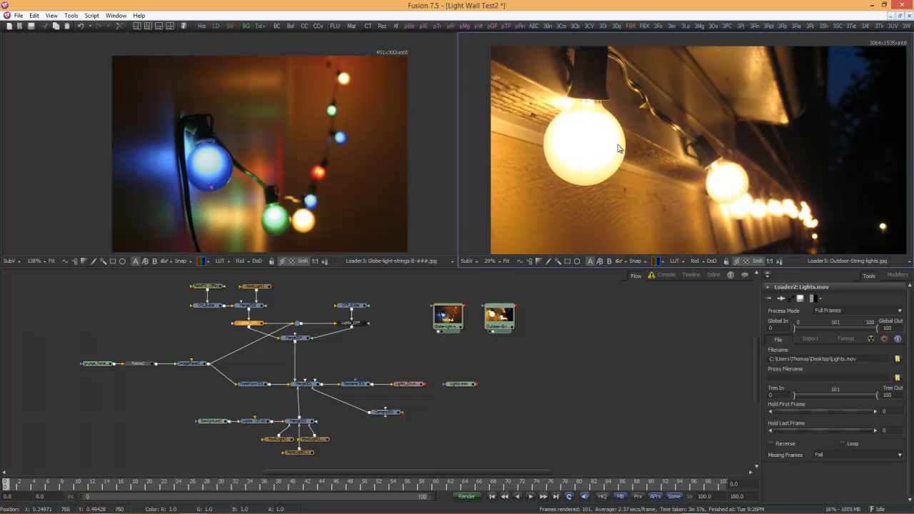
mouse_move(727, 98)
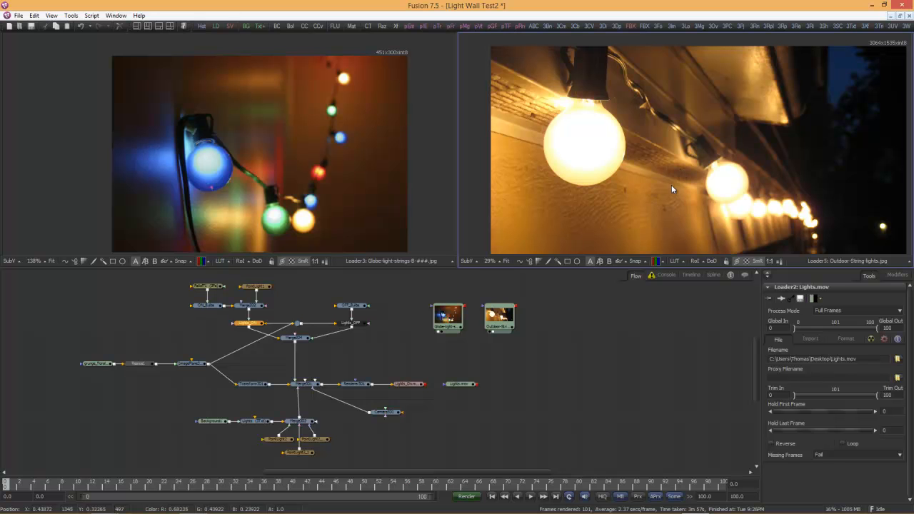
mouse_move(560, 173)
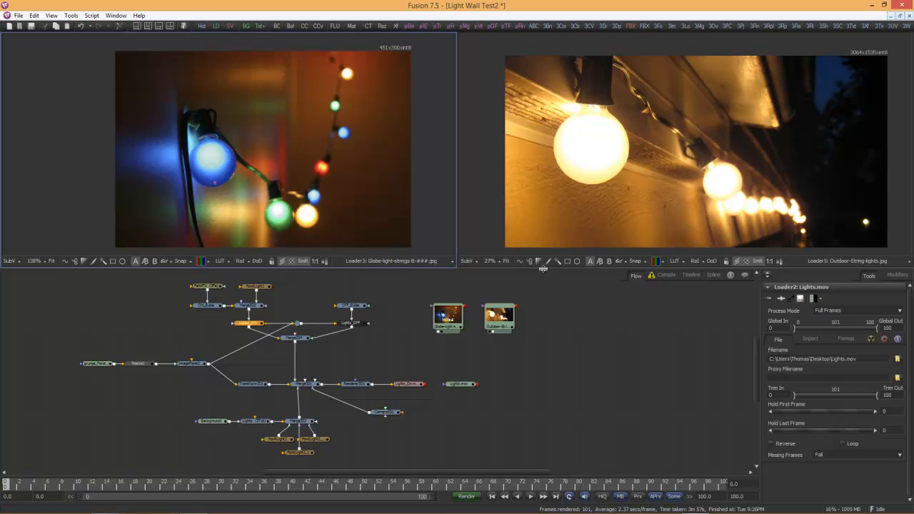
mouse_move(596, 170)
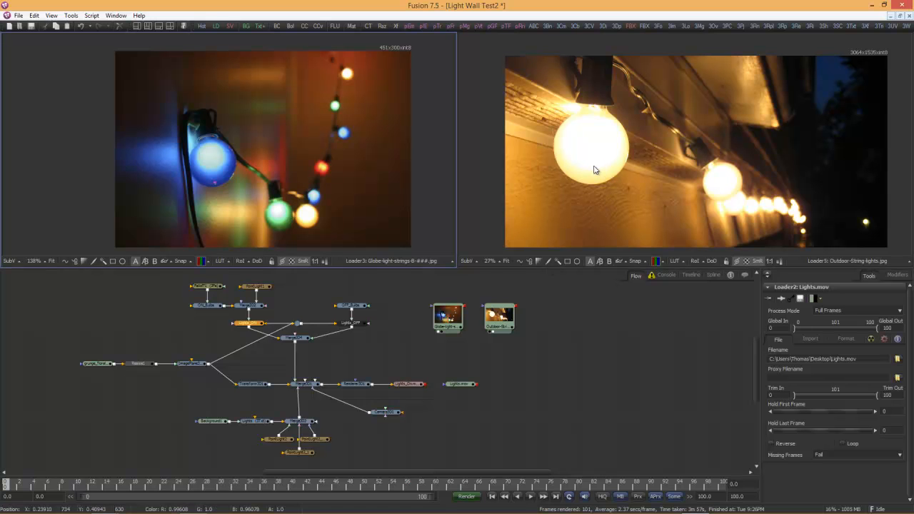
mouse_move(604, 171)
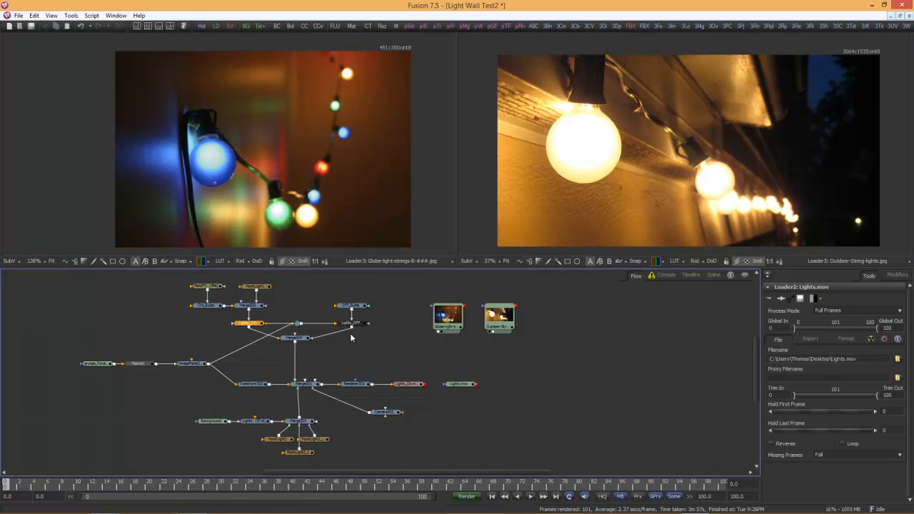
mouse_move(539, 302)
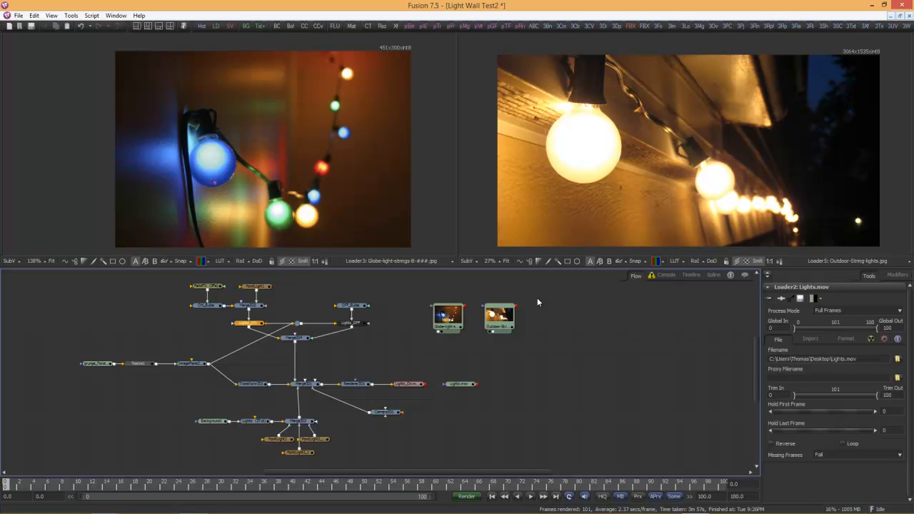
mouse_move(528, 301)
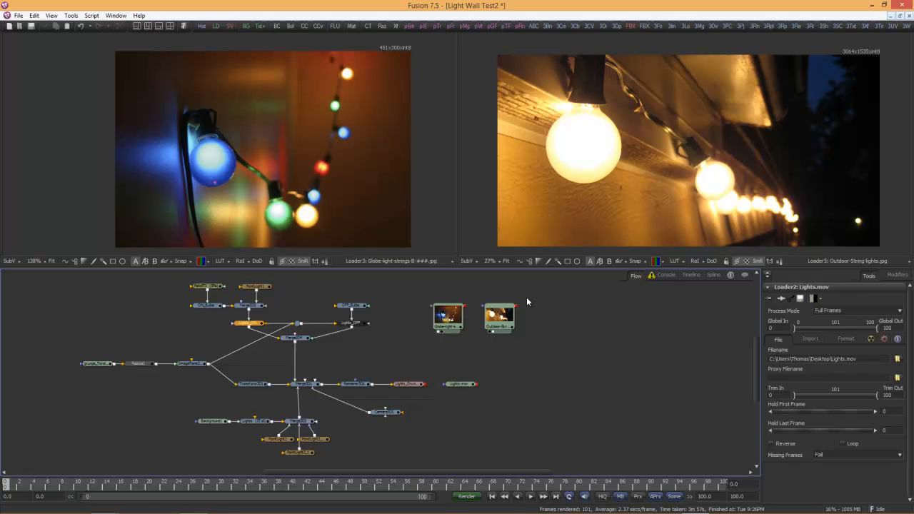
mouse_move(524, 301)
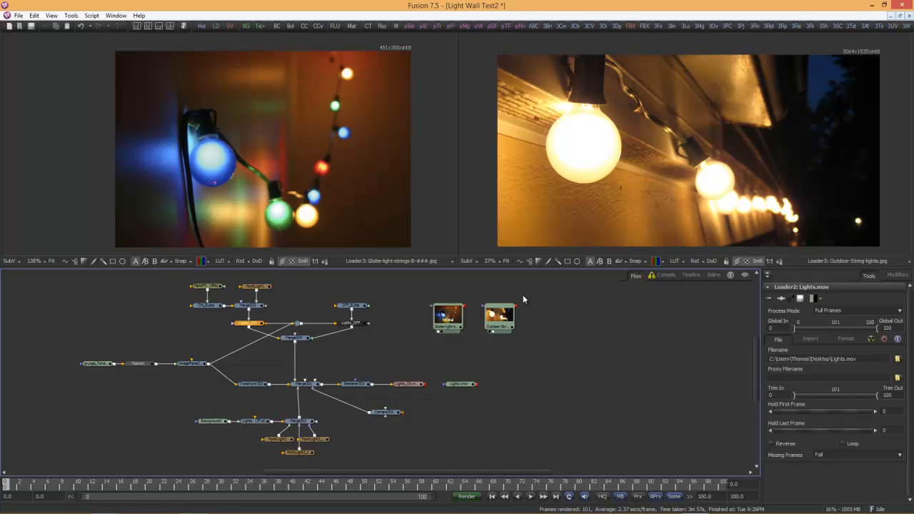
mouse_move(523, 311)
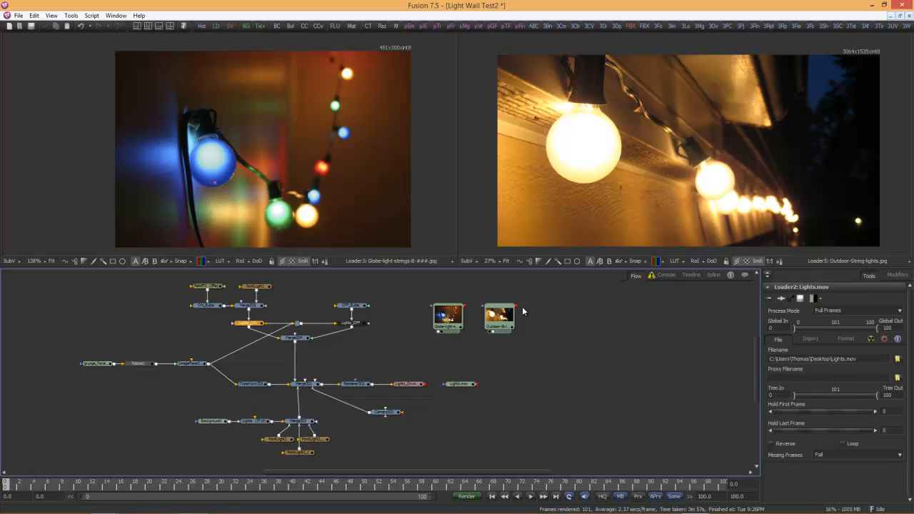
mouse_move(536, 315)
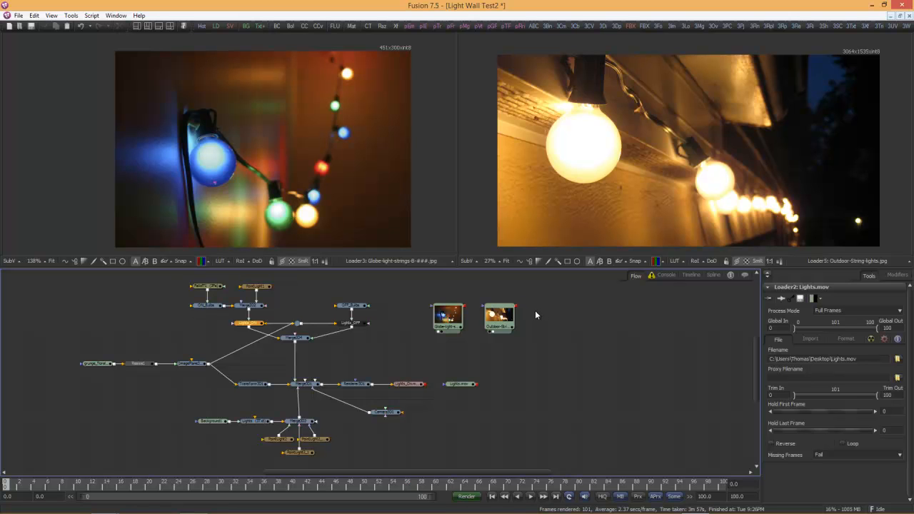
mouse_move(517, 339)
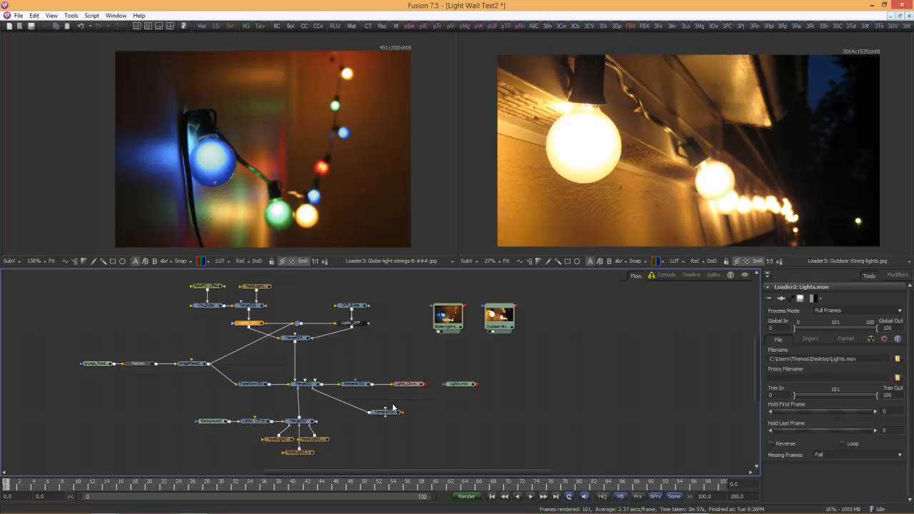
- View the five-by-five bulb grid in 3D and open the Lights_ON tool settings
left_click(300, 384)
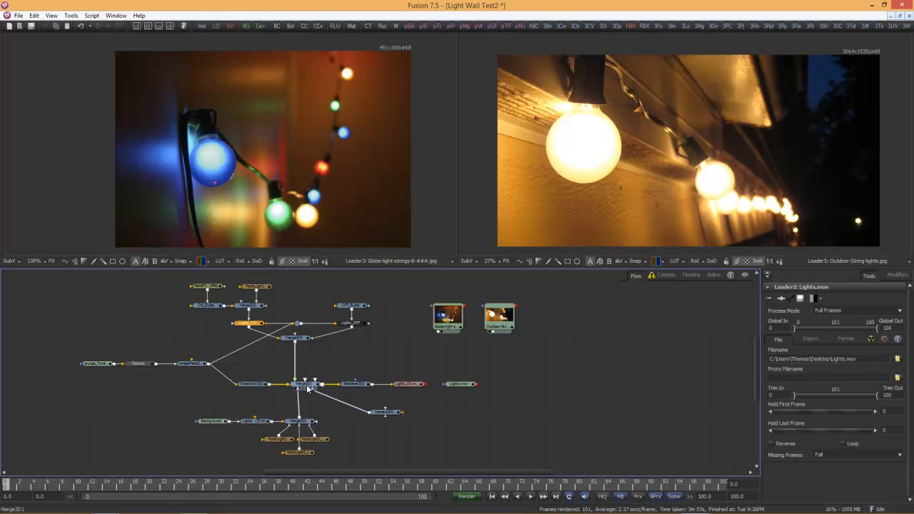
left_click(296, 339)
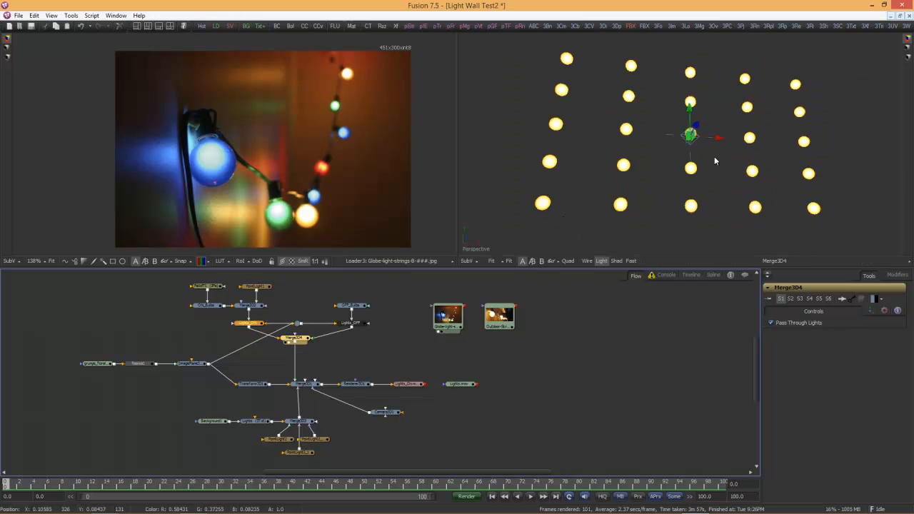
mouse_move(742, 116)
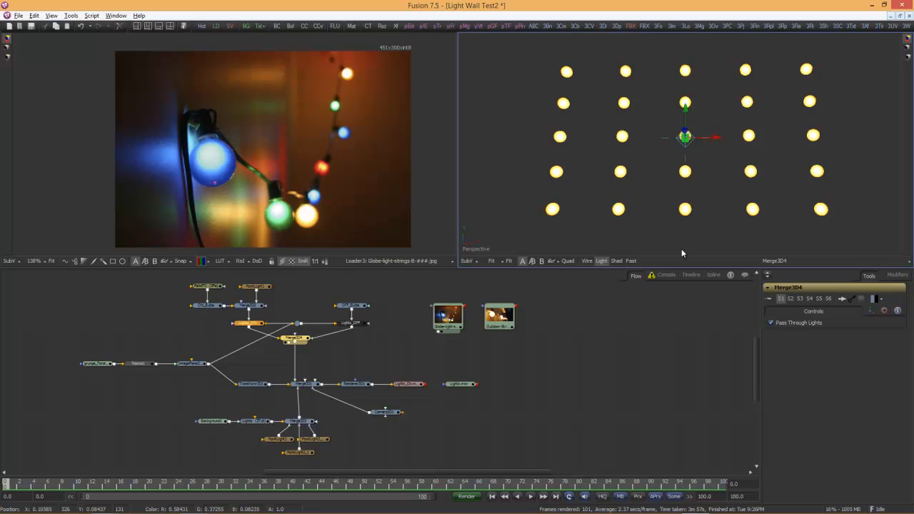
left_click(295, 340)
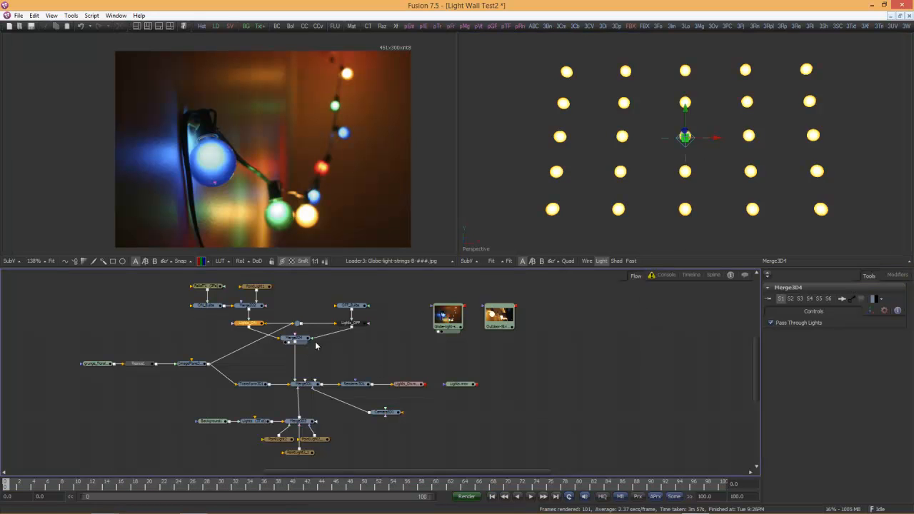
left_click(250, 322)
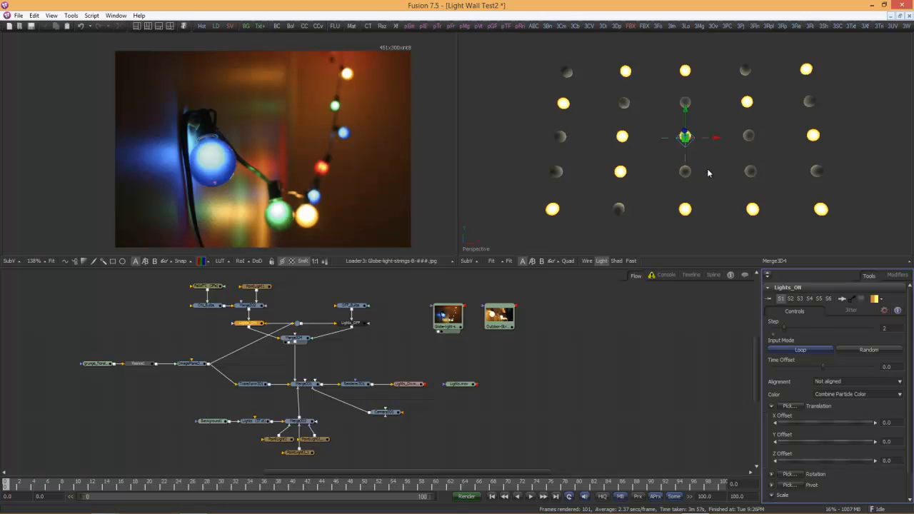
mouse_move(796, 64)
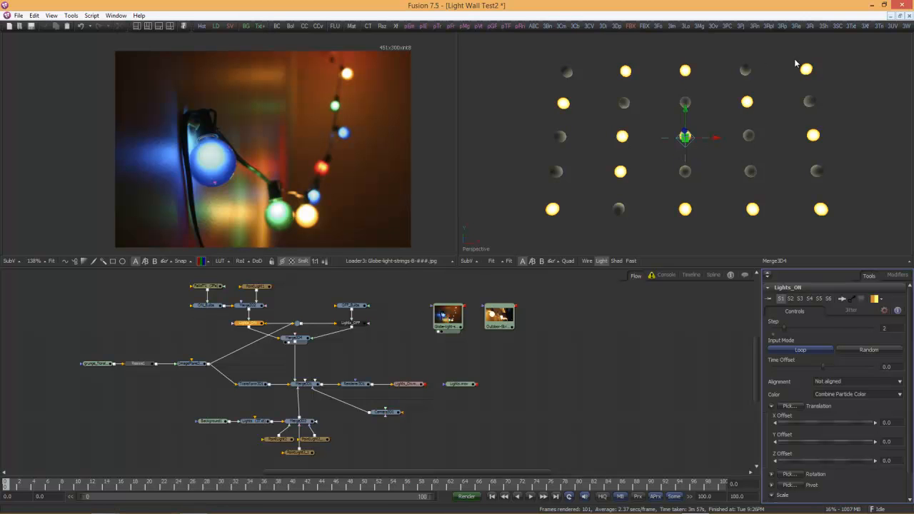
mouse_move(607, 129)
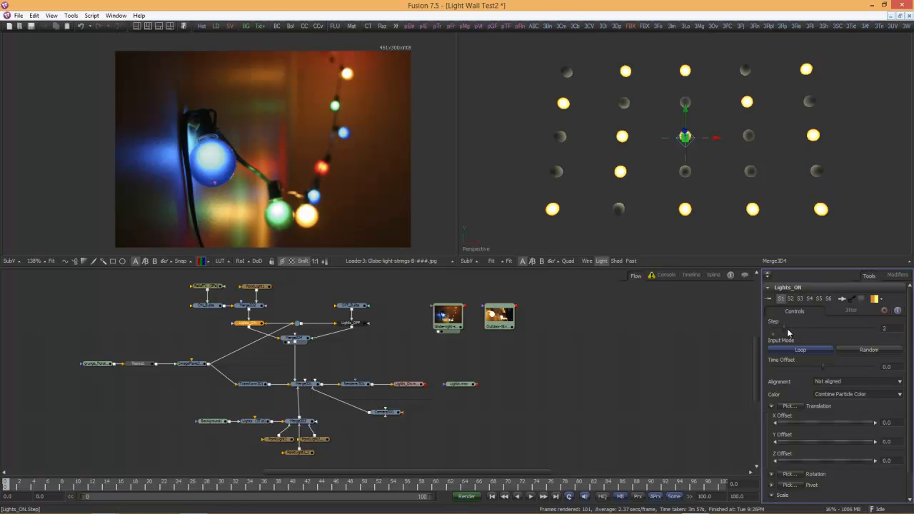
- Set Lights_ON Step to 3 in Loop mode, leaving every third bulb lit
left_click(883, 328)
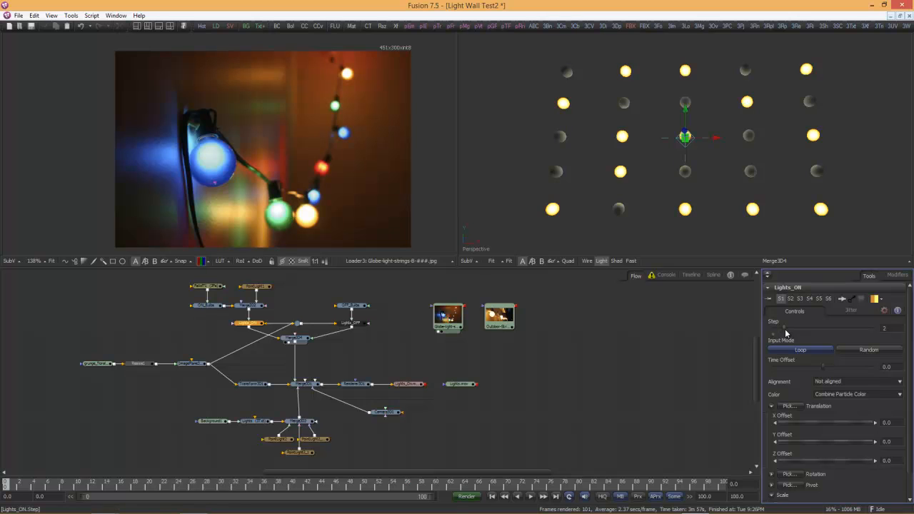
mouse_move(766, 330)
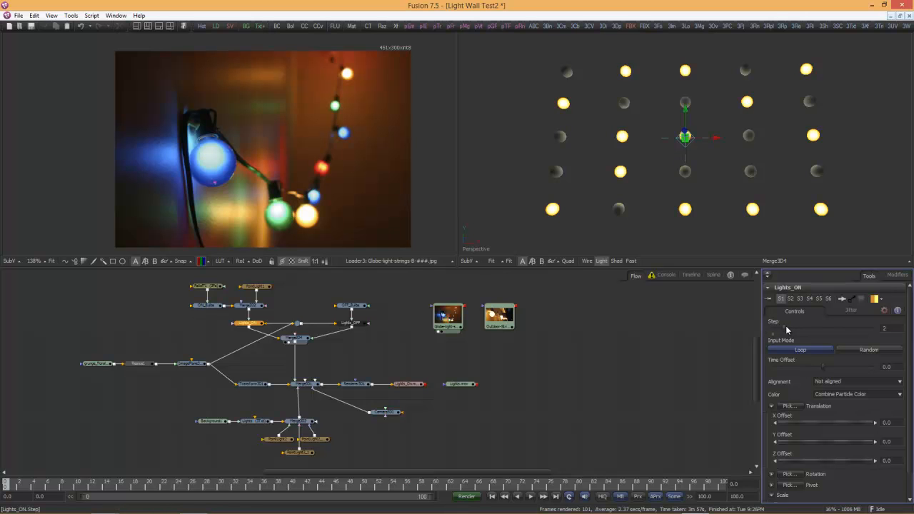
mouse_move(785, 331)
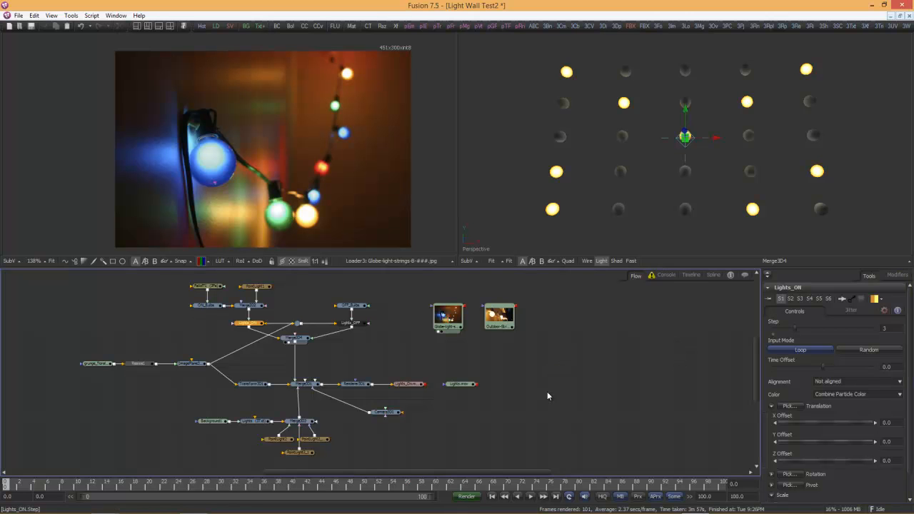
left_click(456, 384)
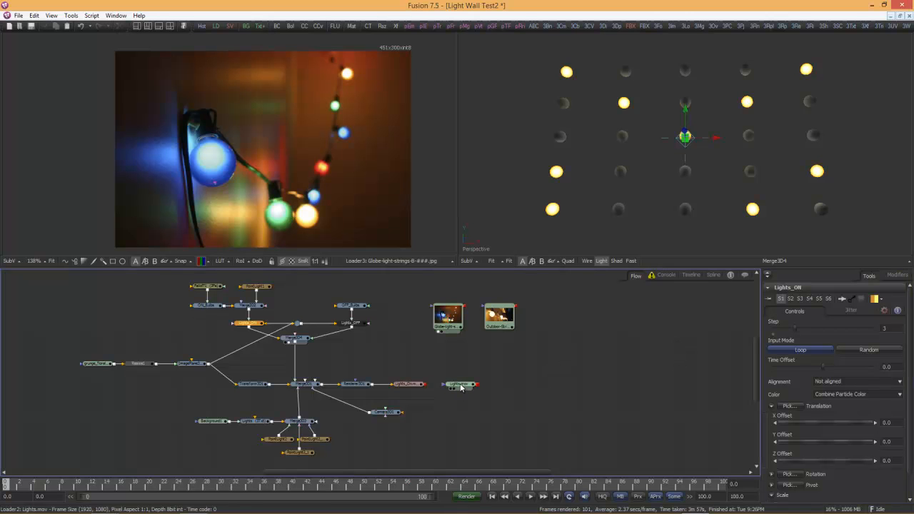
- View the Lights.mov clip at several frames, then play it to watch bulbs toggle
left_click(460, 386)
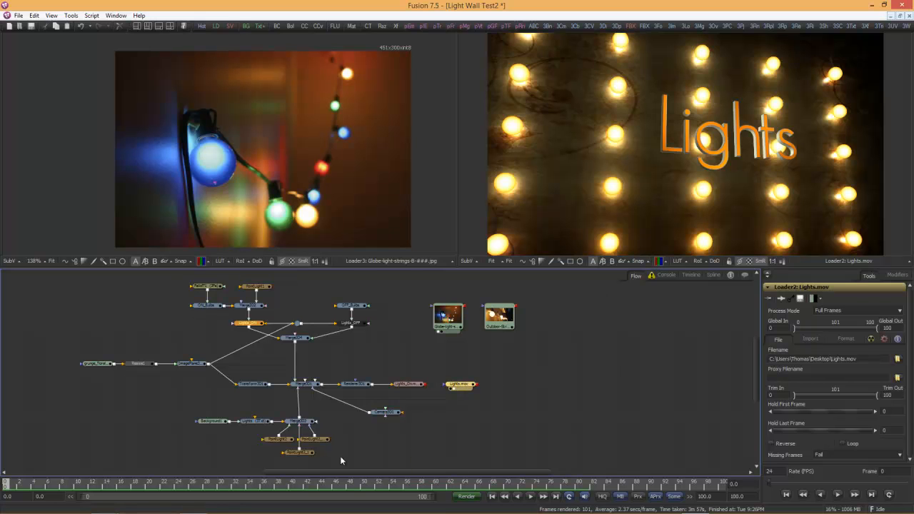
mouse_move(405, 396)
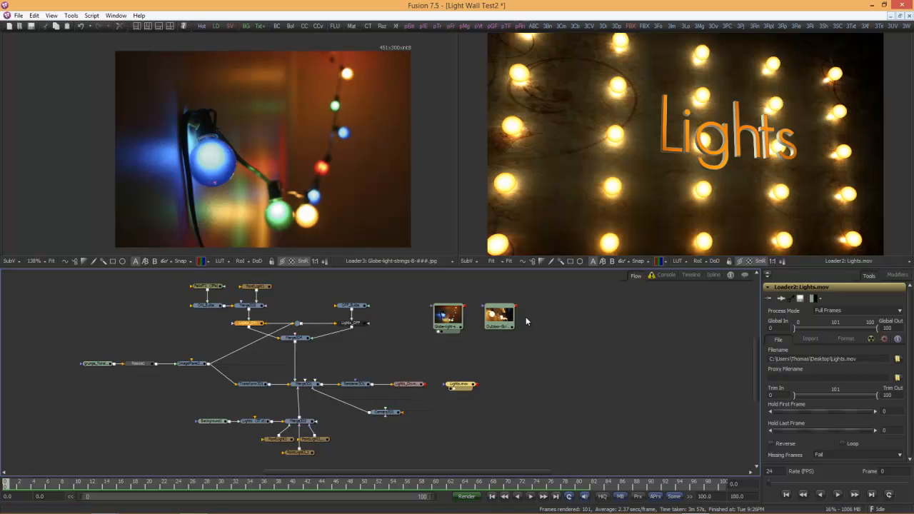
mouse_move(740, 150)
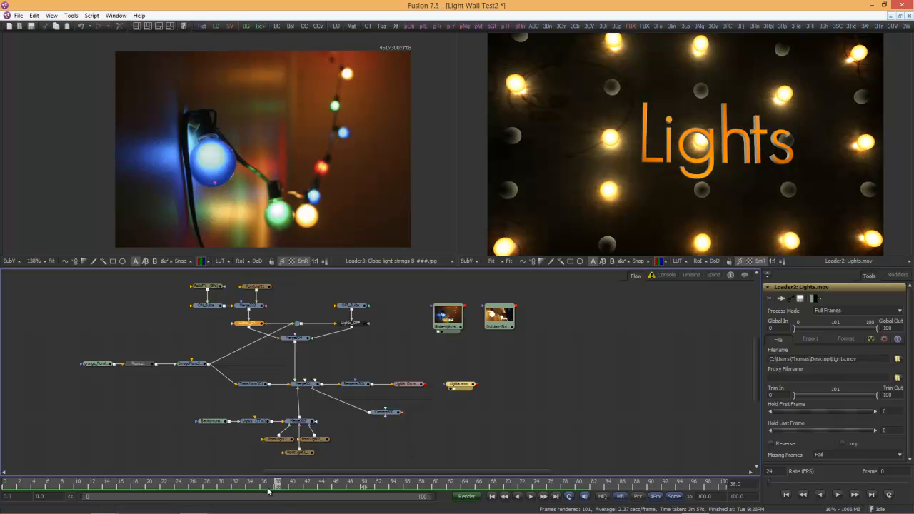
left_click(206, 483)
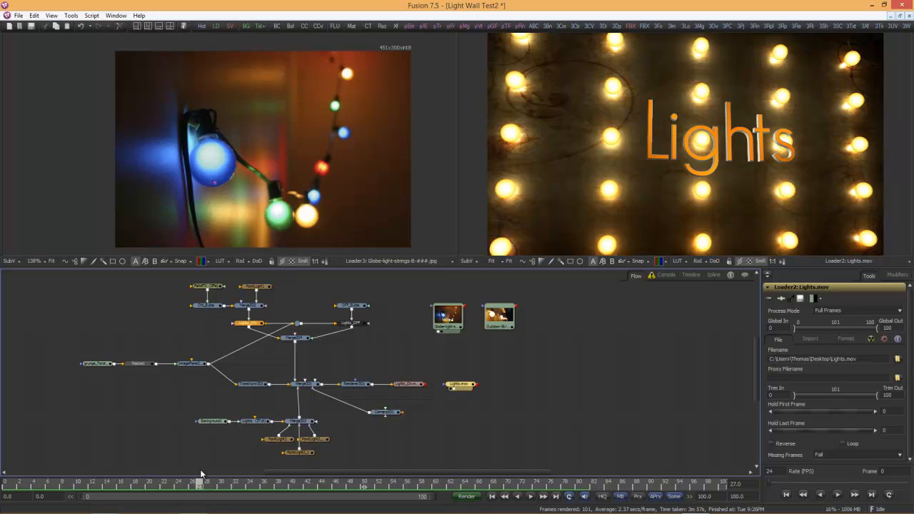
left_click(475, 484)
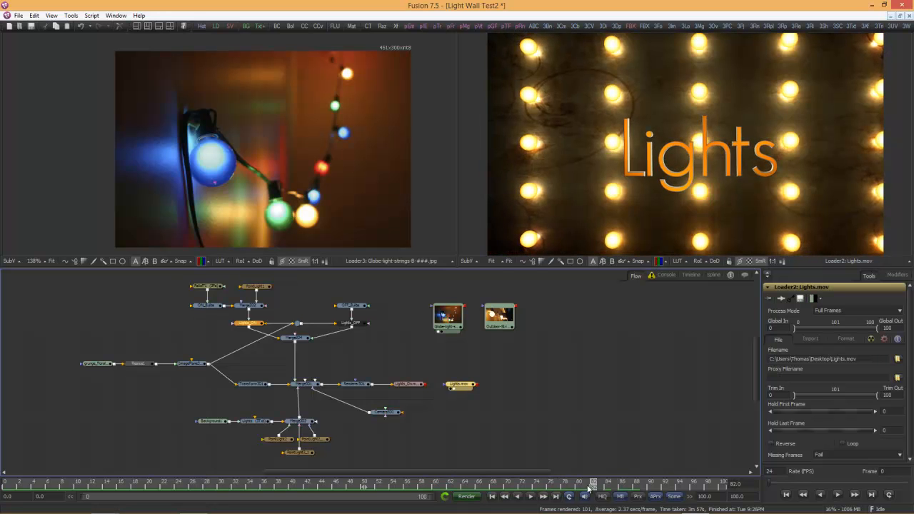
left_click(271, 487)
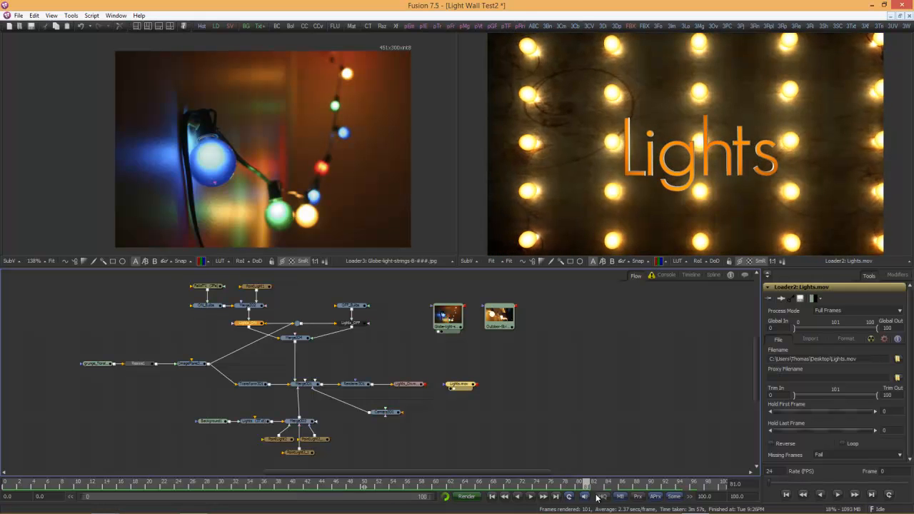
left_click(357, 488)
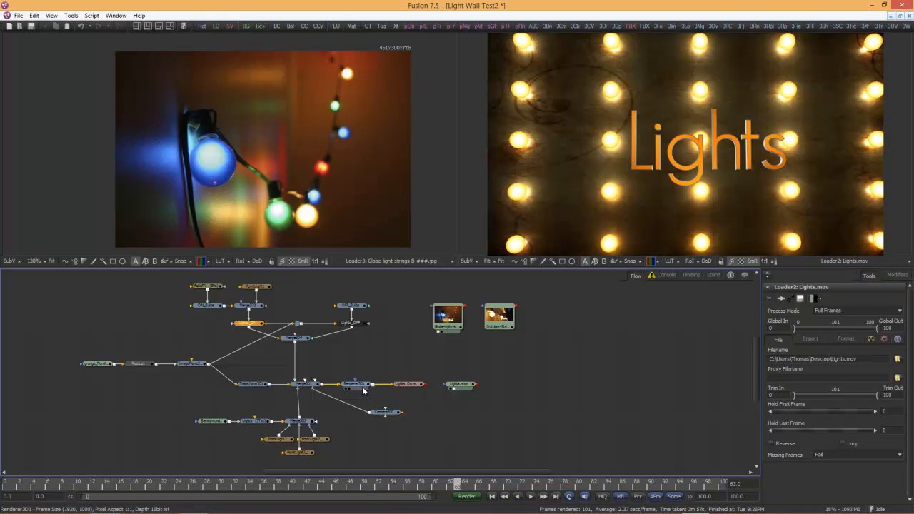
- Select Renderer3D1 to view the live 3D render of the bulb wall and text
left_click(356, 384)
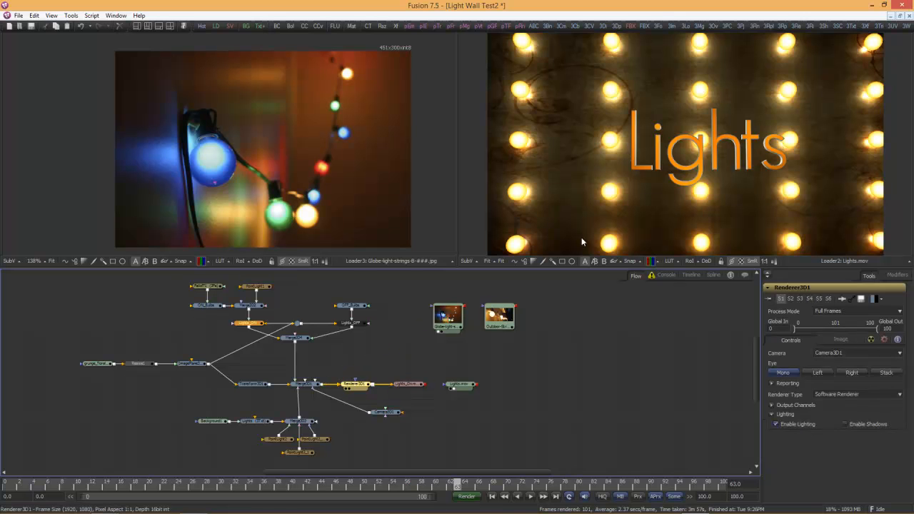
mouse_move(637, 198)
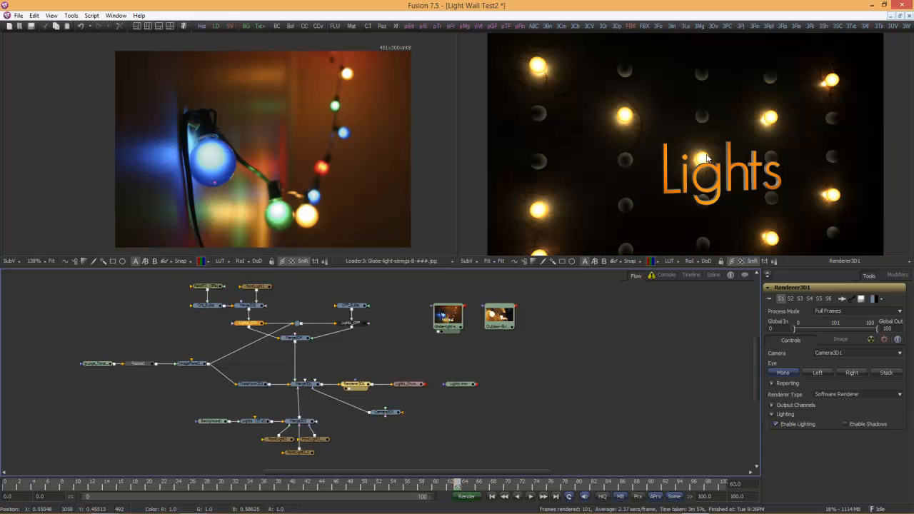
mouse_move(379, 351)
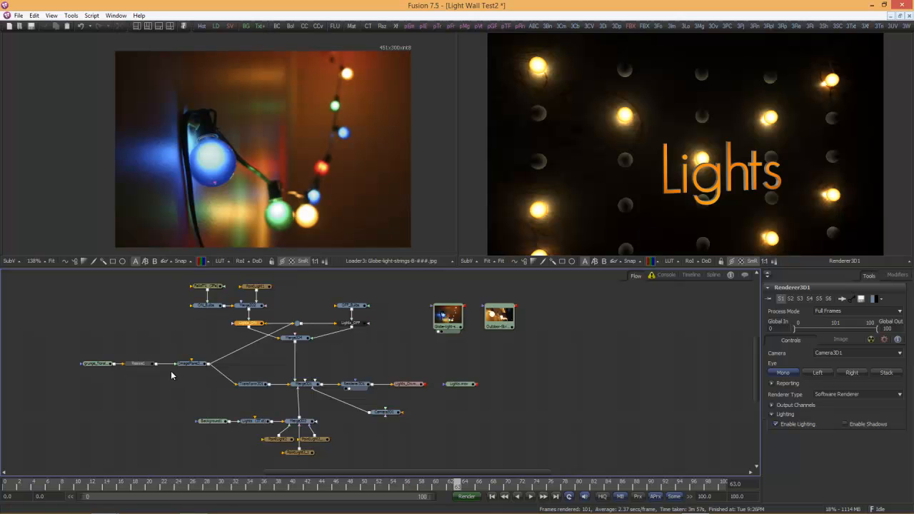
mouse_move(210, 337)
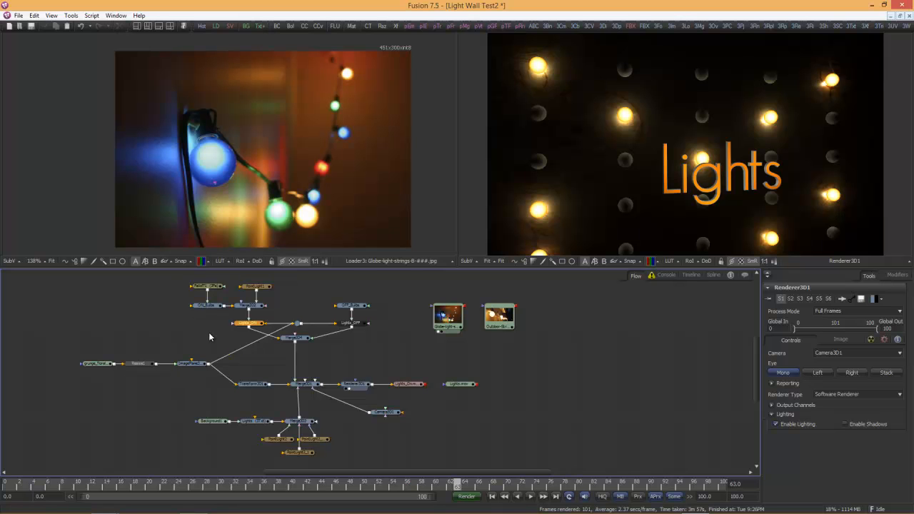
mouse_move(257, 439)
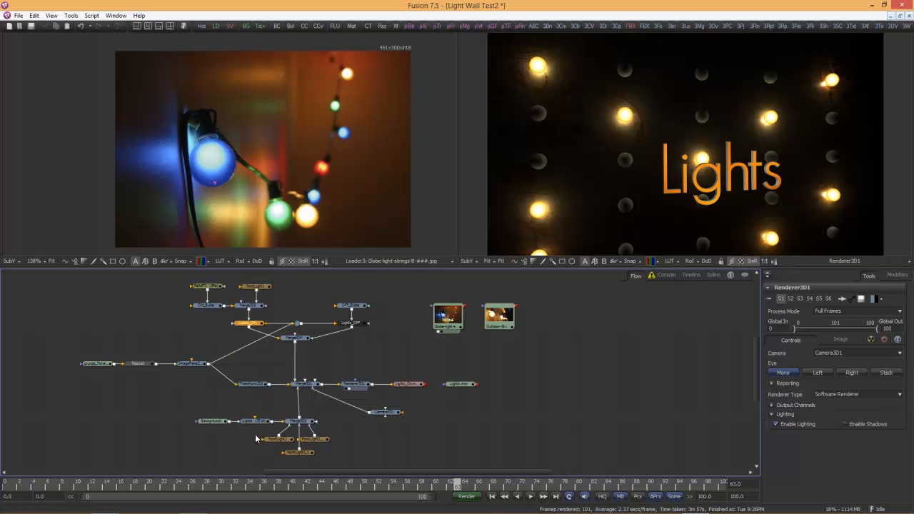
- Replace the Lights Text3D styled text with 'Hooper'
left_click(255, 420)
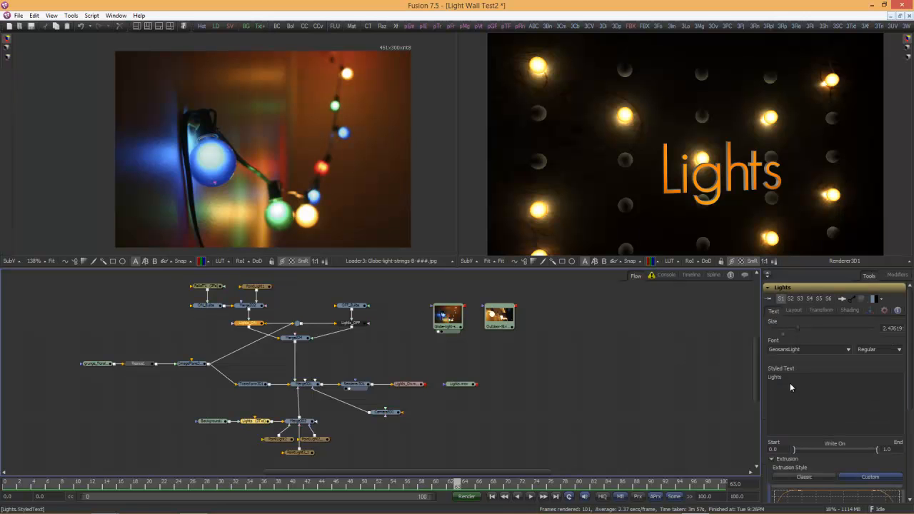
double_click(774, 377)
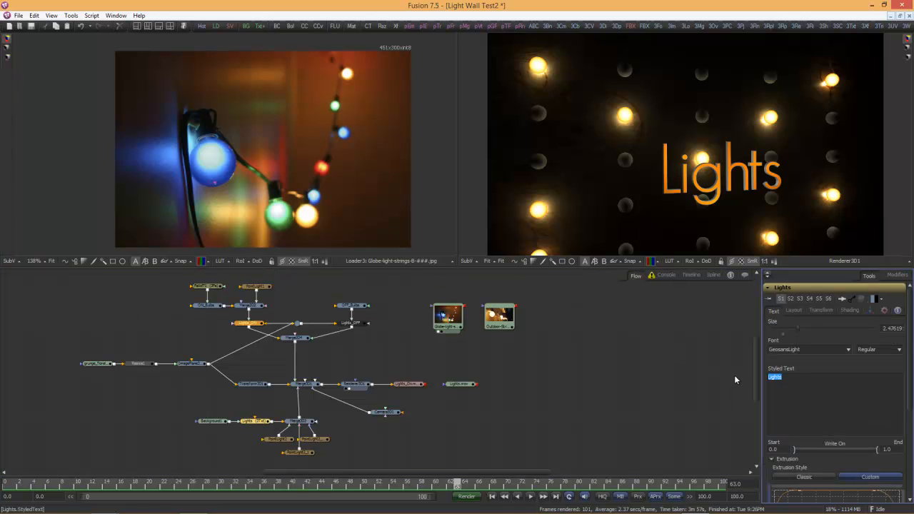
type("H")
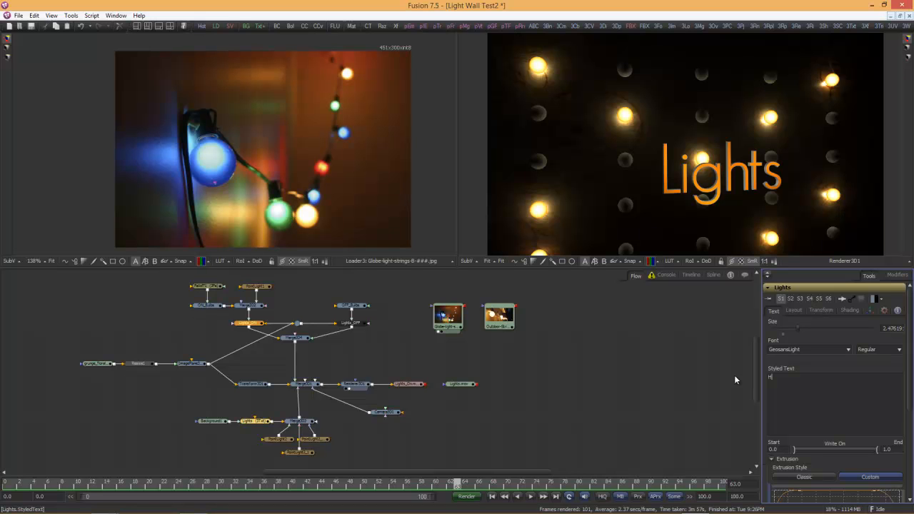
mouse_move(820, 327)
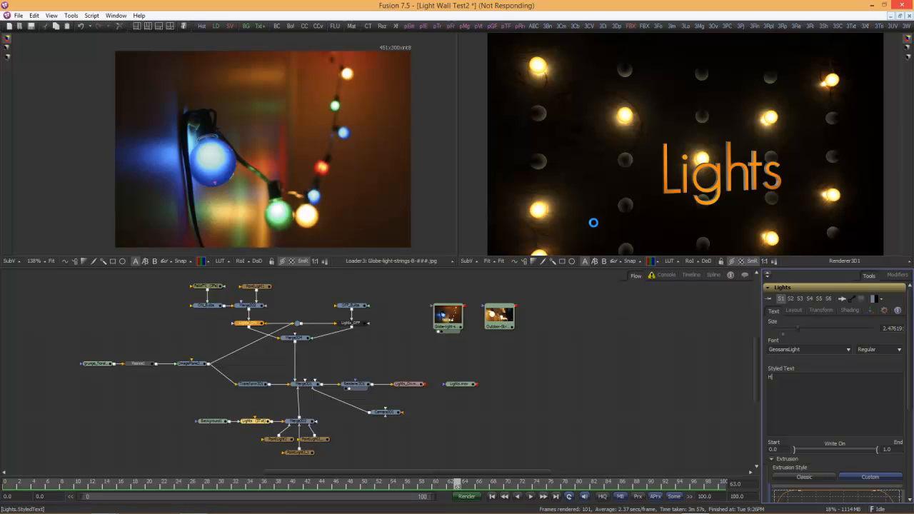
type("Hooper")
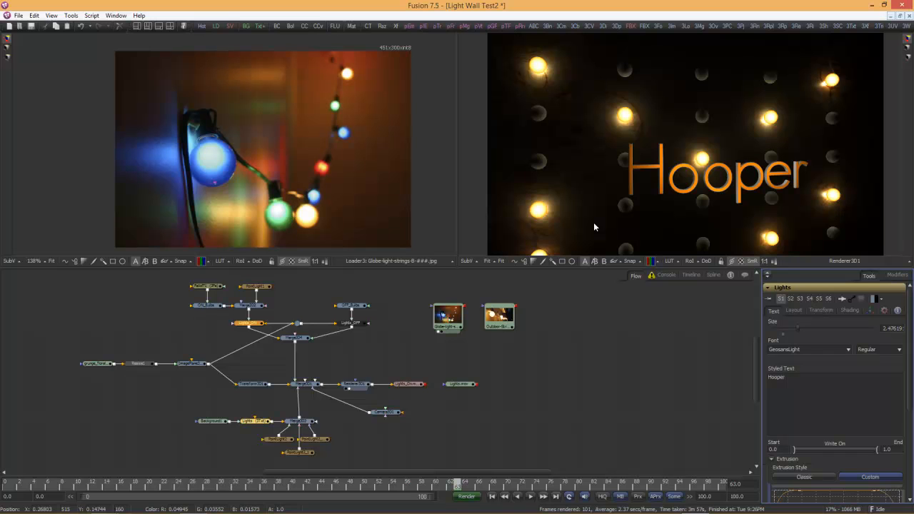
mouse_move(689, 165)
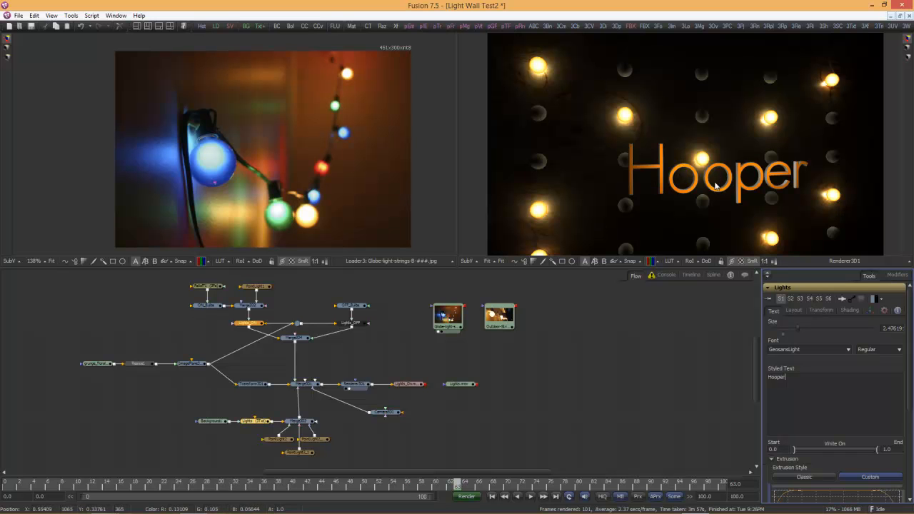
mouse_move(739, 183)
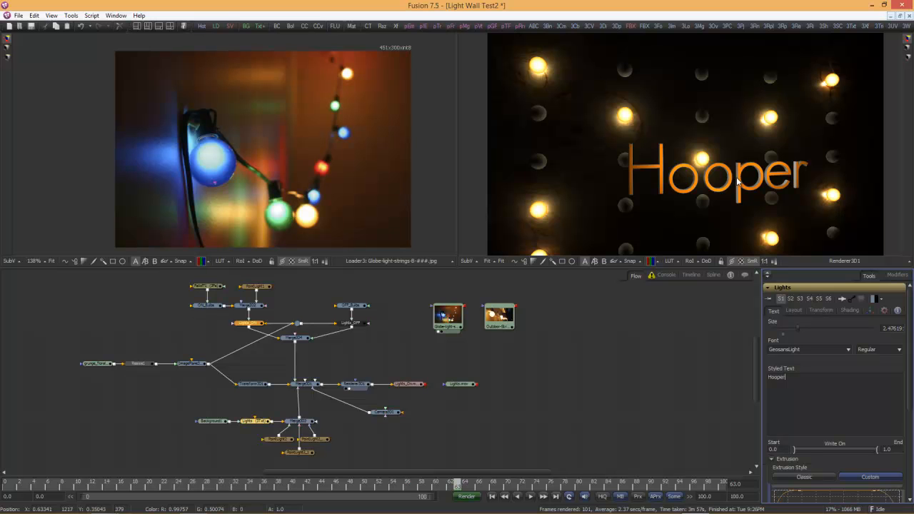
mouse_move(738, 180)
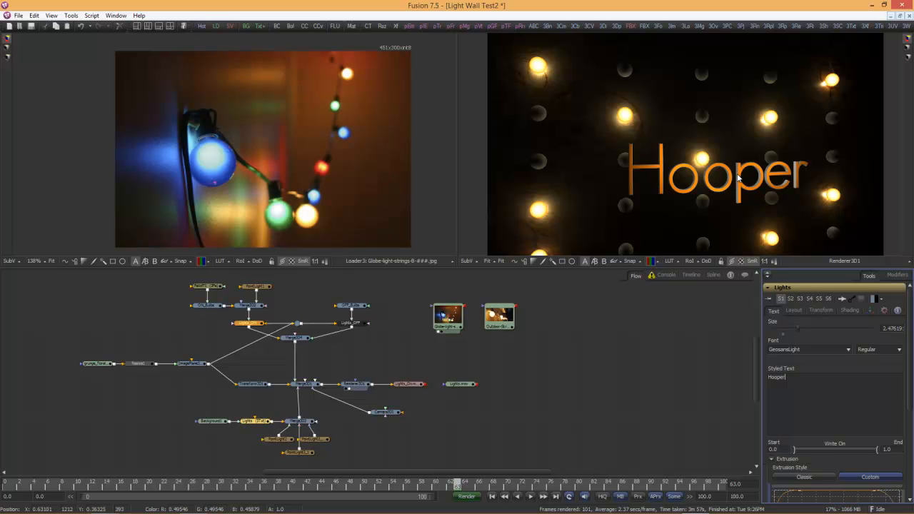